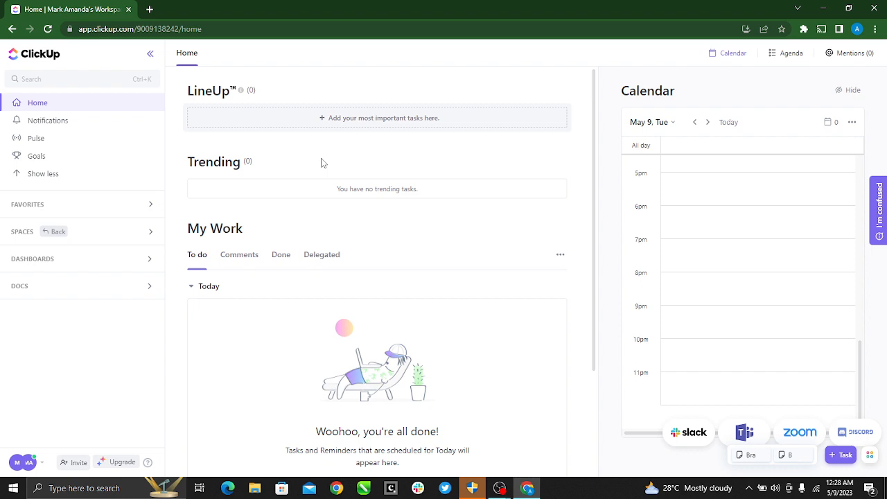
mouse_move(127, 43)
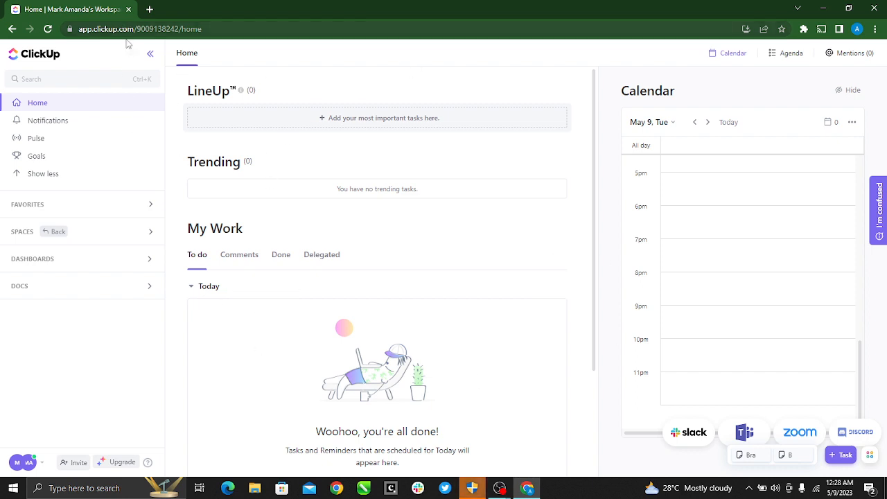
mouse_move(114, 118)
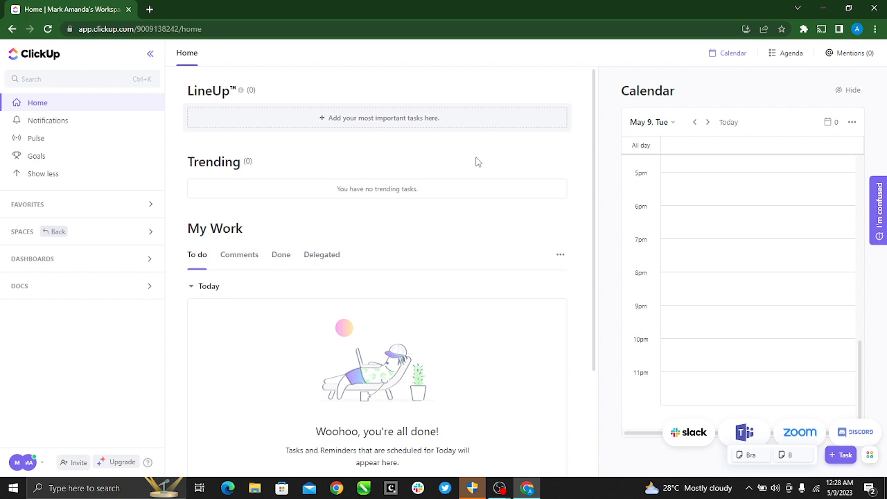
mouse_move(33, 145)
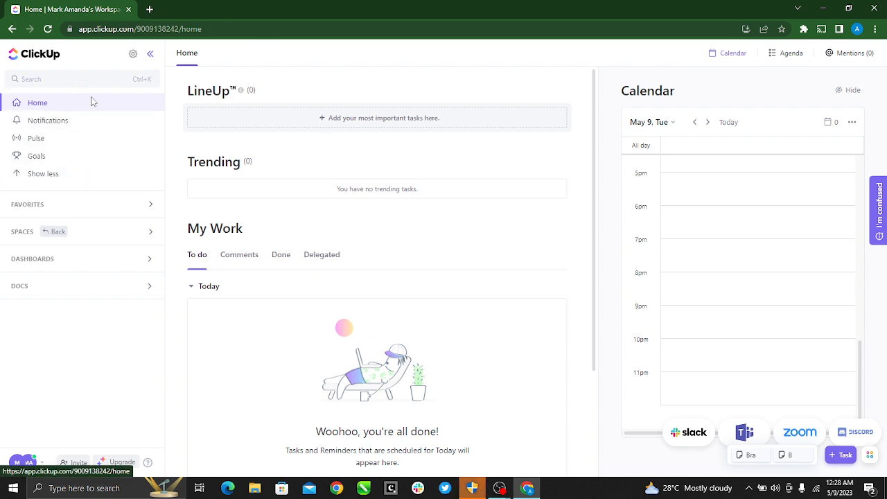
mouse_move(133, 104)
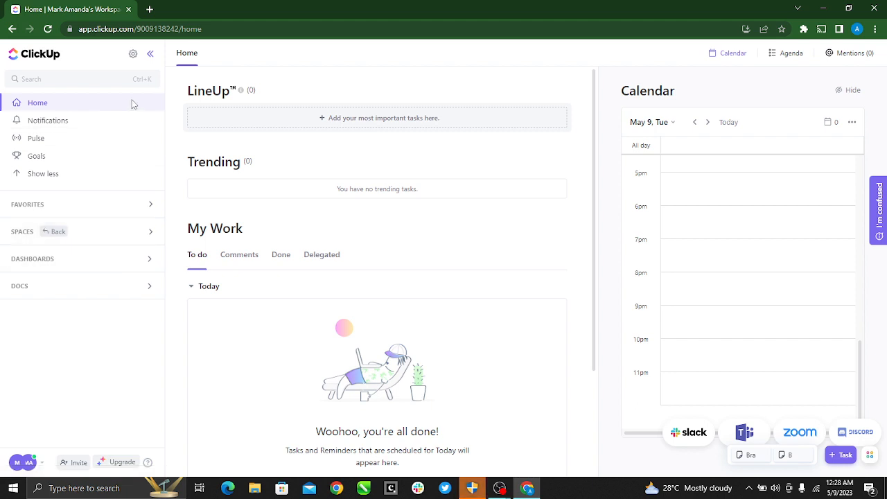
mouse_move(72, 112)
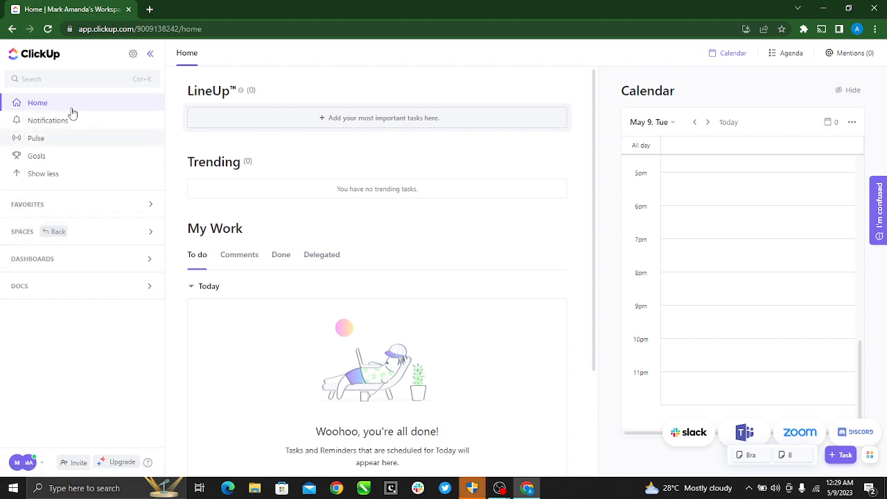
mouse_move(30, 235)
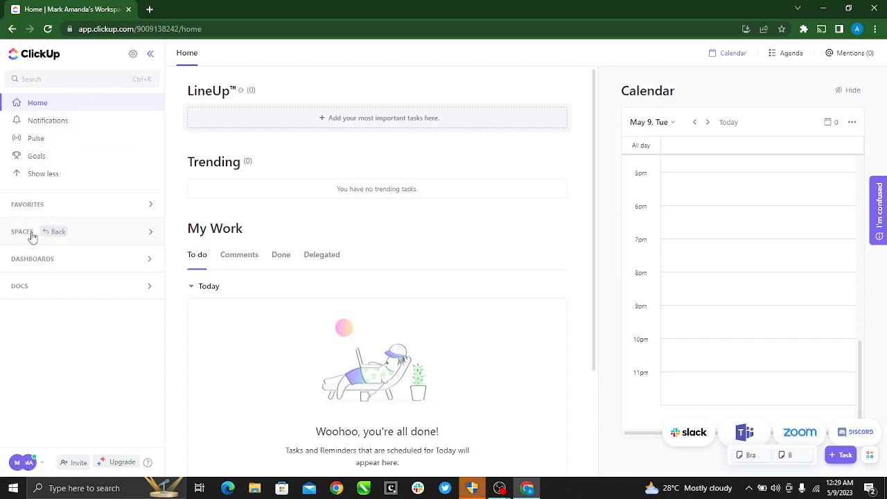
- Expand the Spaces list in the sidebar and go to the workspace's Everything view
left_click(22, 232)
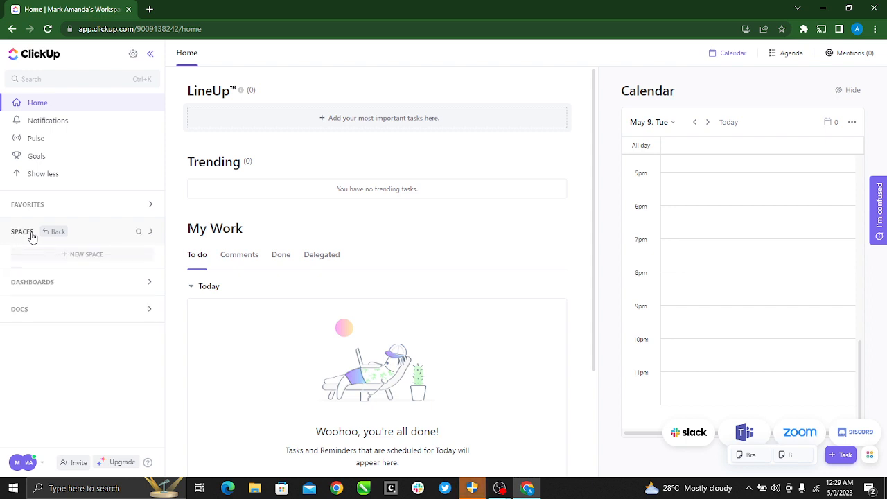
left_click(30, 235)
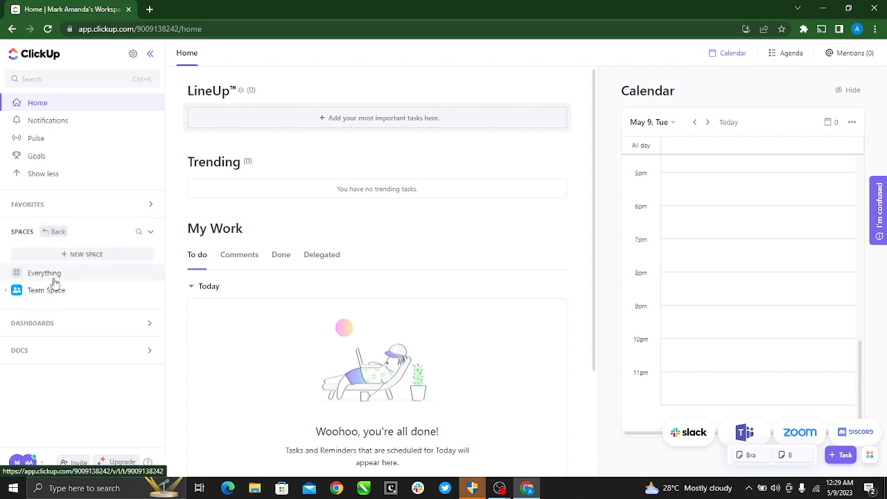
left_click(44, 273)
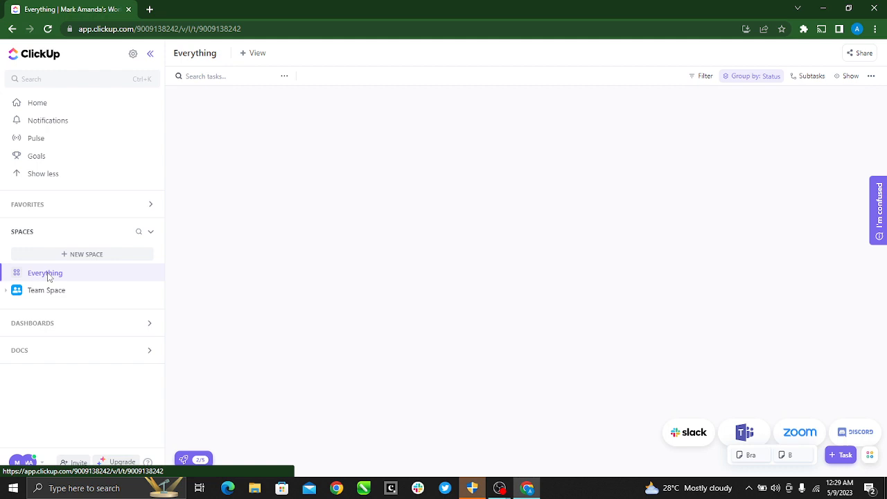
- Load the Everything task list and browse tasks grouped under Project 1, Brand and Project 2
left_click(44, 272)
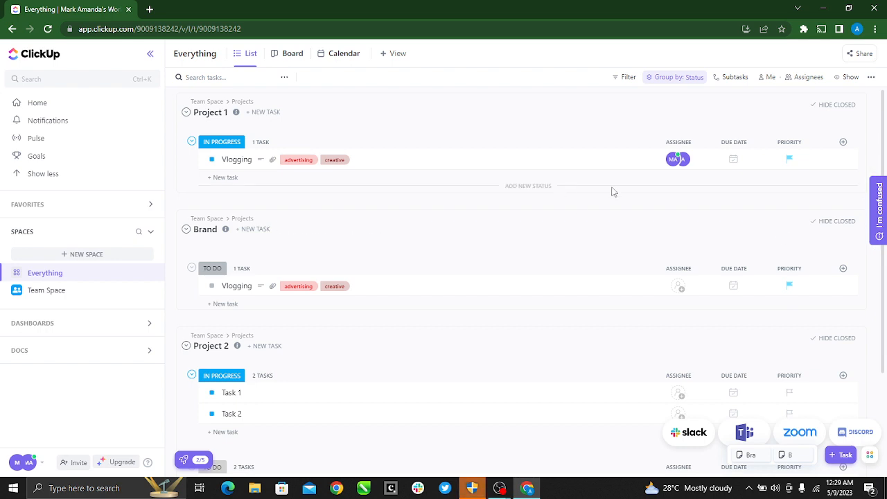
mouse_move(557, 286)
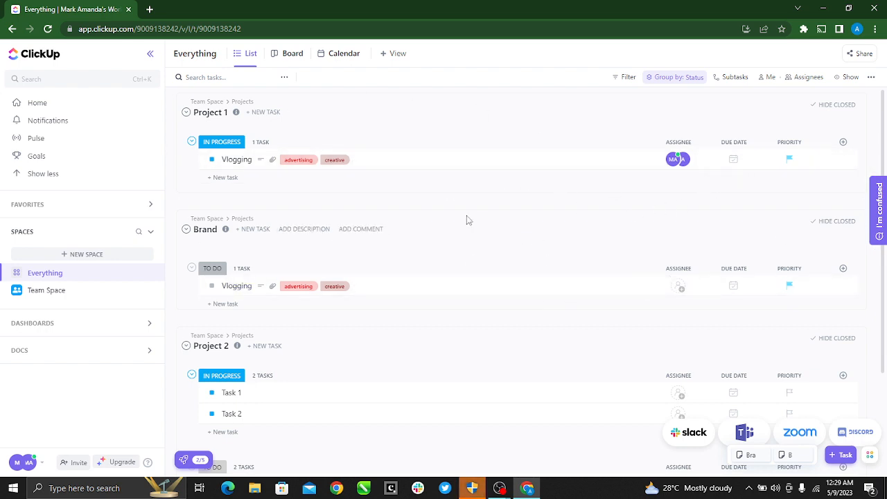
scroll("down", 3)
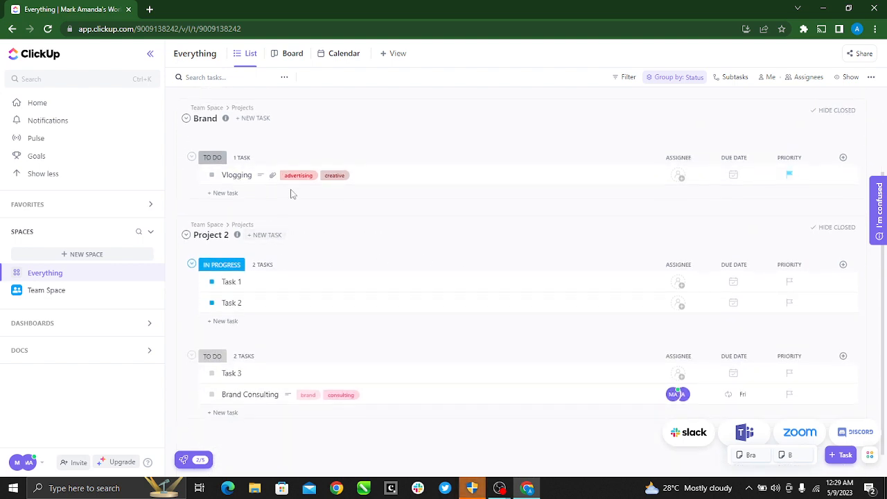
mouse_move(842, 158)
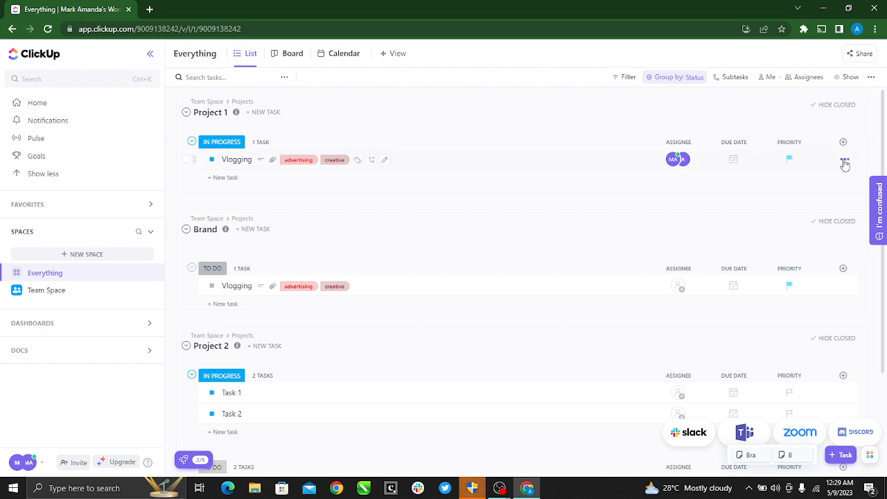
- Copy the Vlogging task's ID via its three-dot actions menu in Project 1
left_click(843, 164)
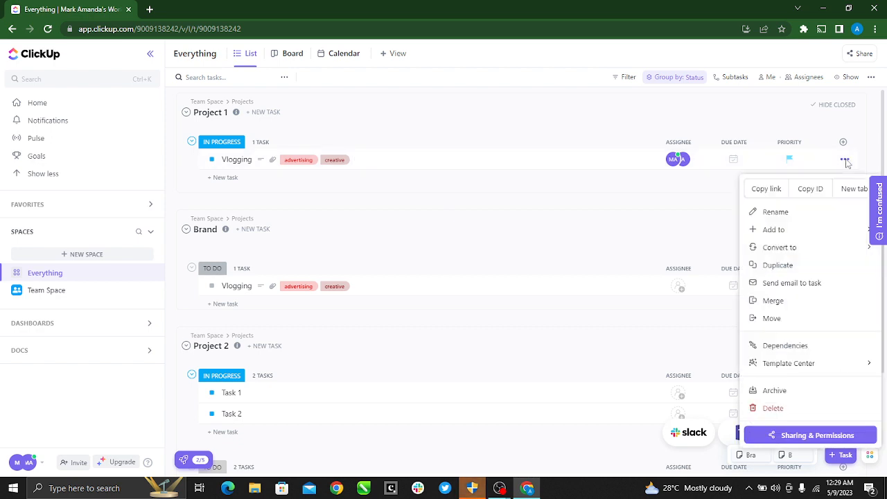
mouse_move(810, 188)
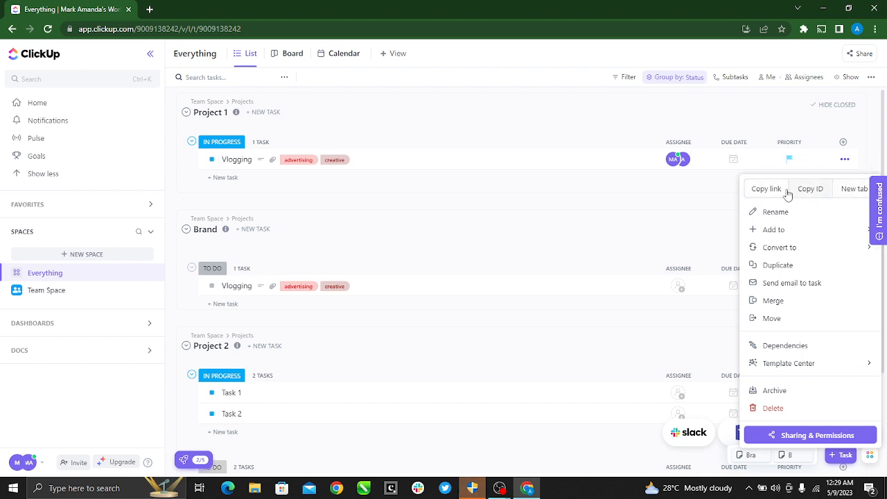
mouse_move(787, 194)
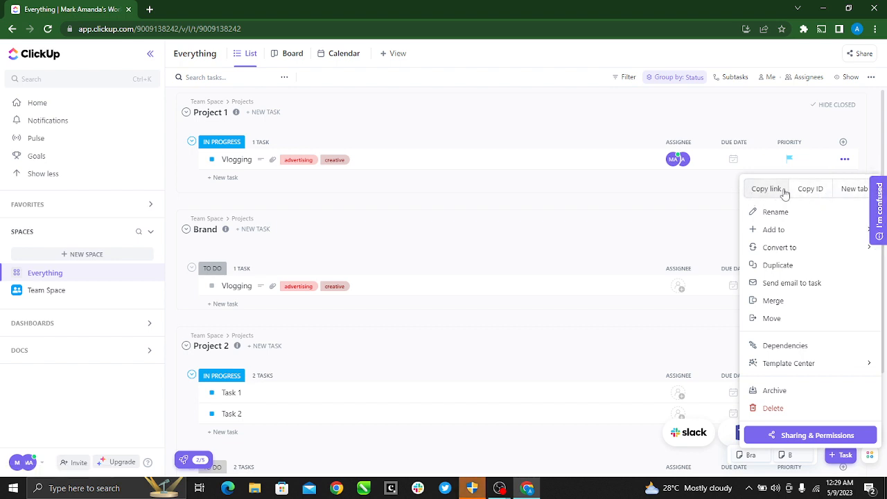
mouse_move(859, 195)
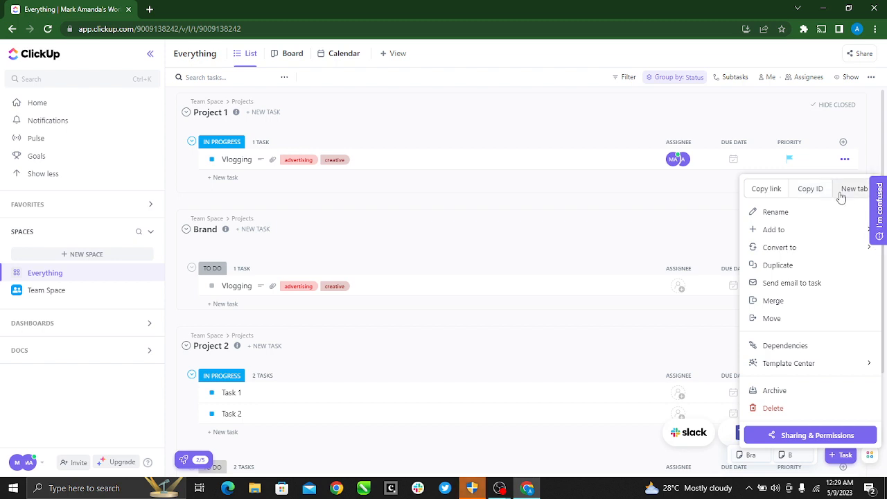
mouse_move(811, 188)
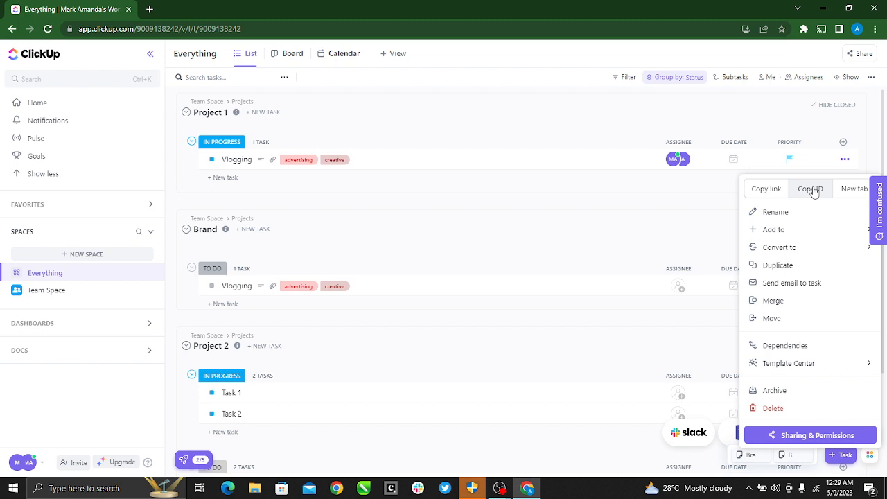
left_click(810, 189)
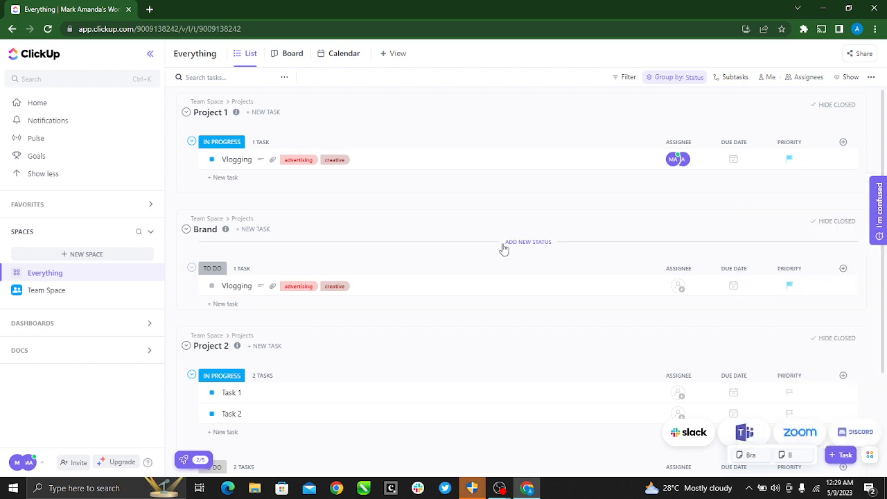
mouse_move(477, 272)
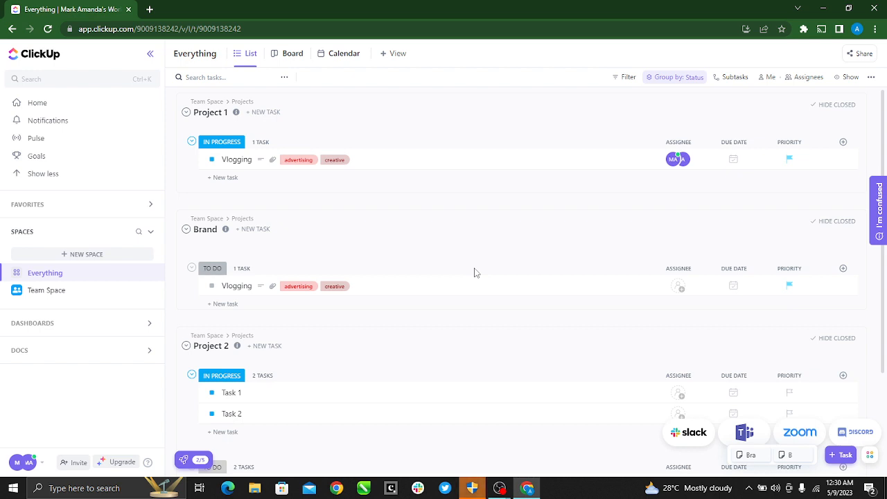
mouse_move(54, 156)
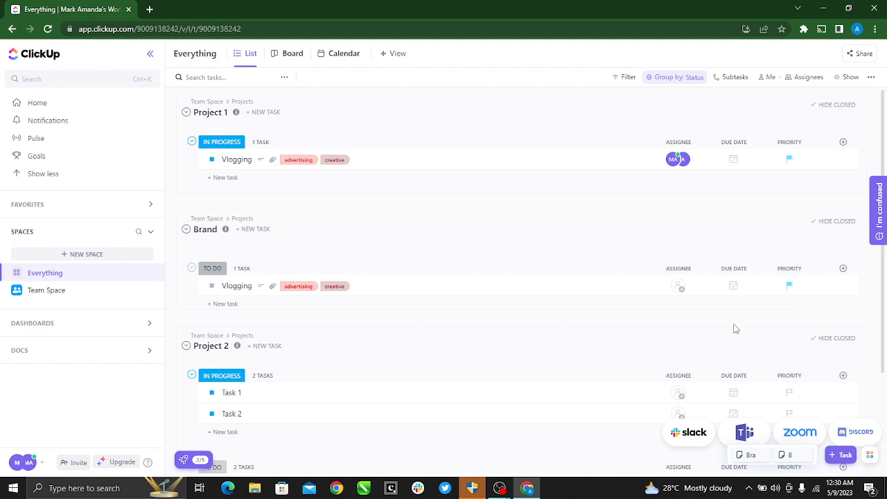
mouse_move(377, 183)
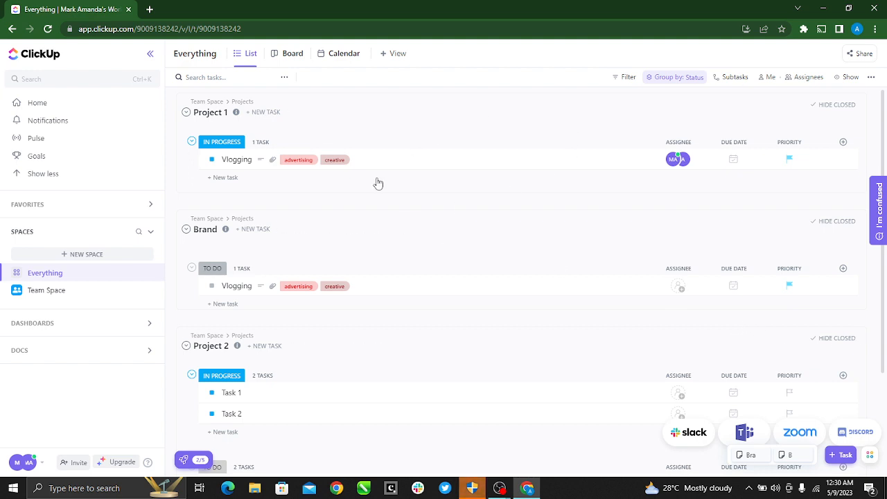
mouse_move(294, 302)
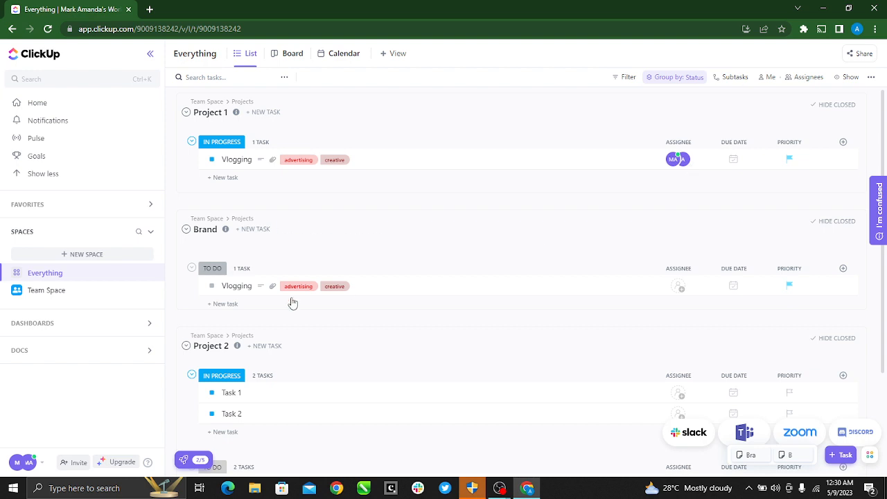
scroll("down", 3)
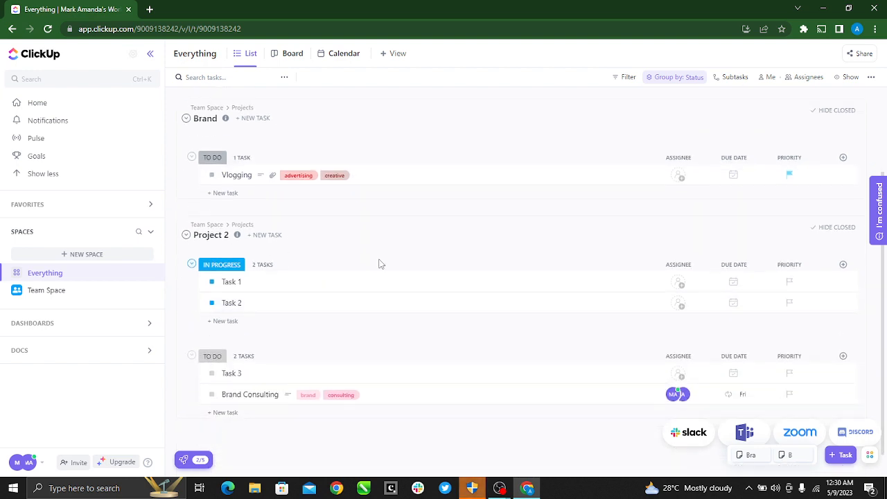
mouse_move(846, 282)
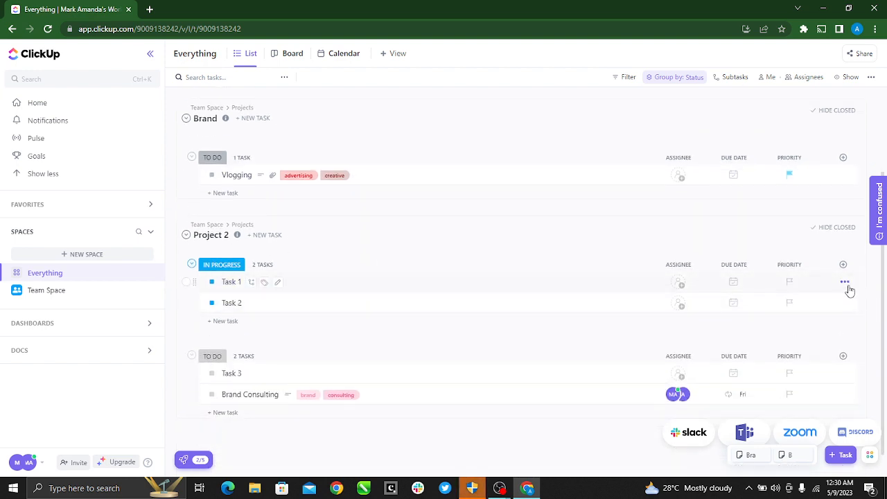
mouse_move(389, 457)
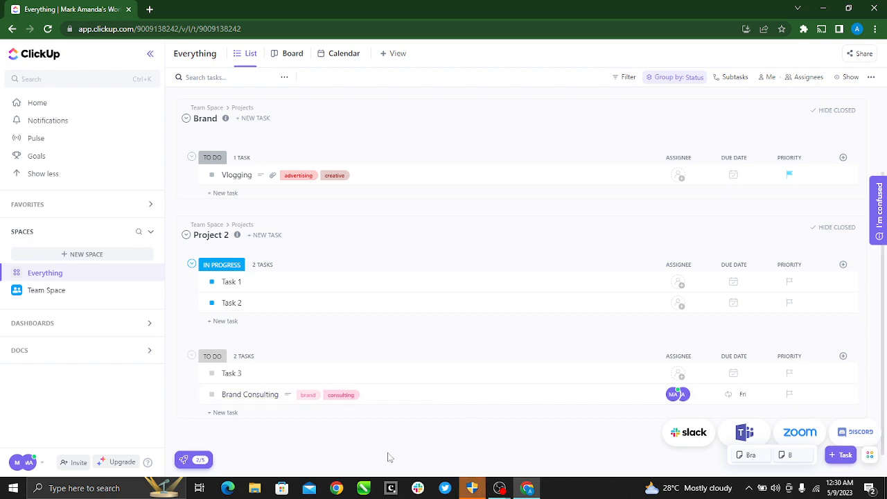